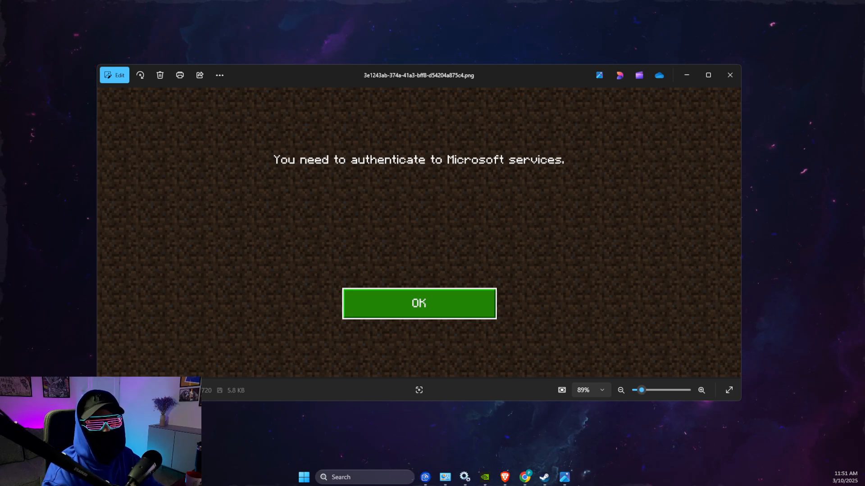
mouse_move(619, 76)
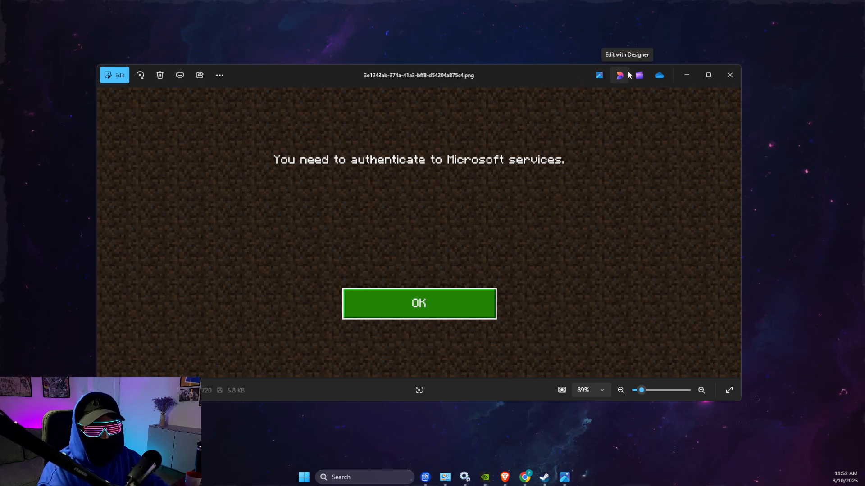
Step: Leave the Minecraft authentication error screenshot and launch Microsoft Store from the taskbar
left_click(729, 75)
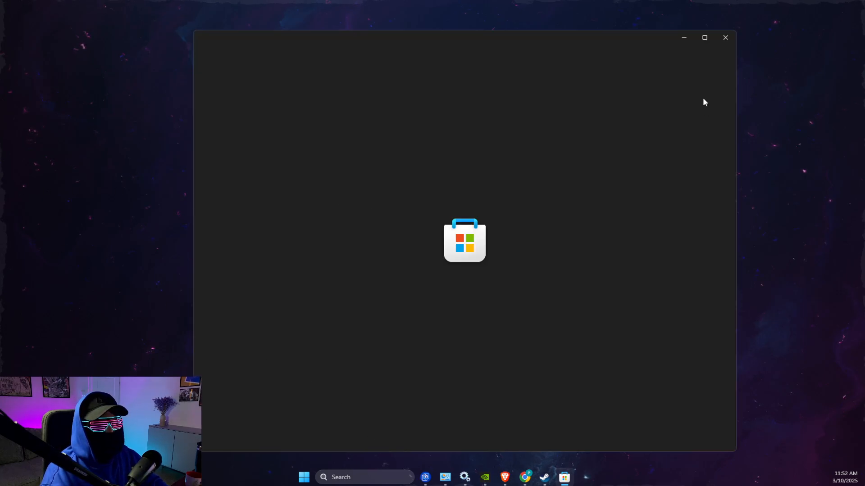
mouse_move(697, 72)
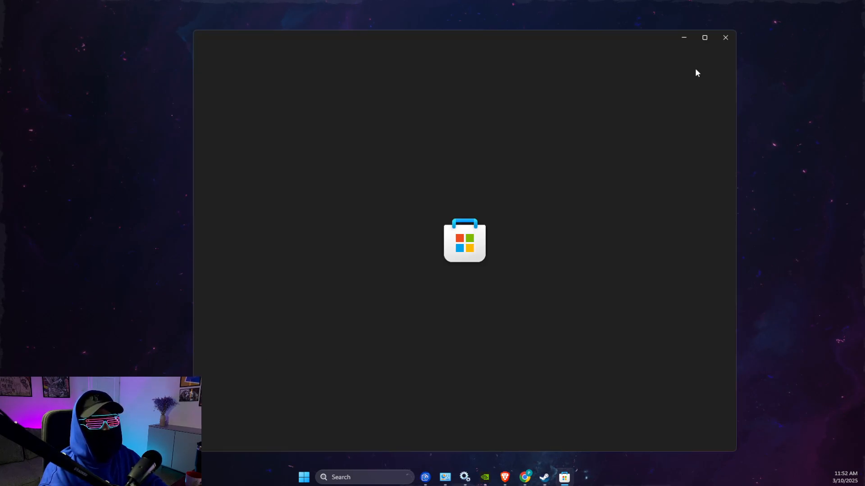
mouse_move(650, 54)
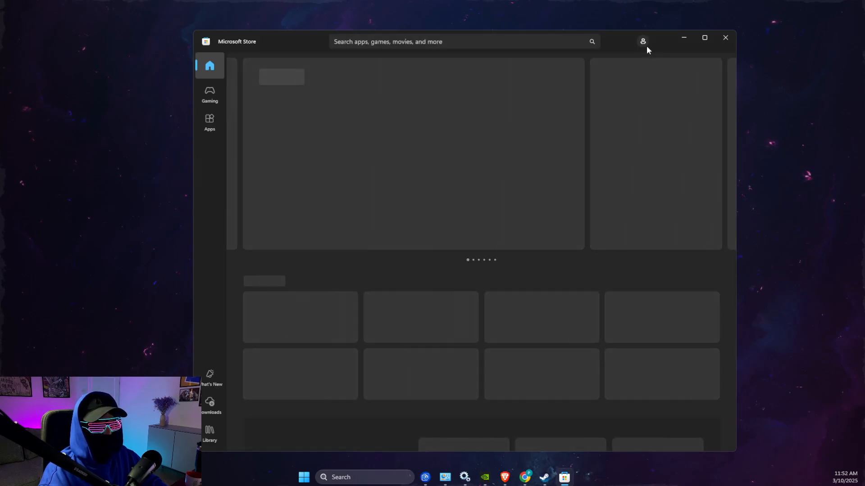
Step: Sign out of the Store account, close the Store, and open Settings' Time & language
left_click(643, 41)
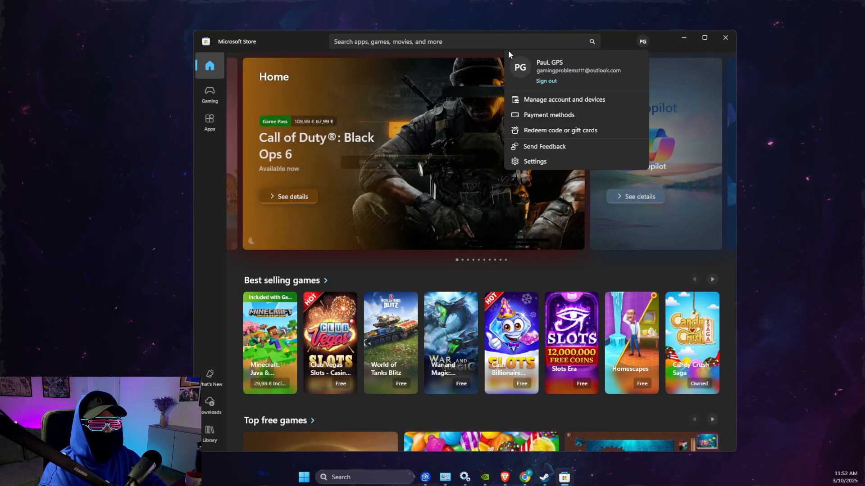
left_click(725, 37)
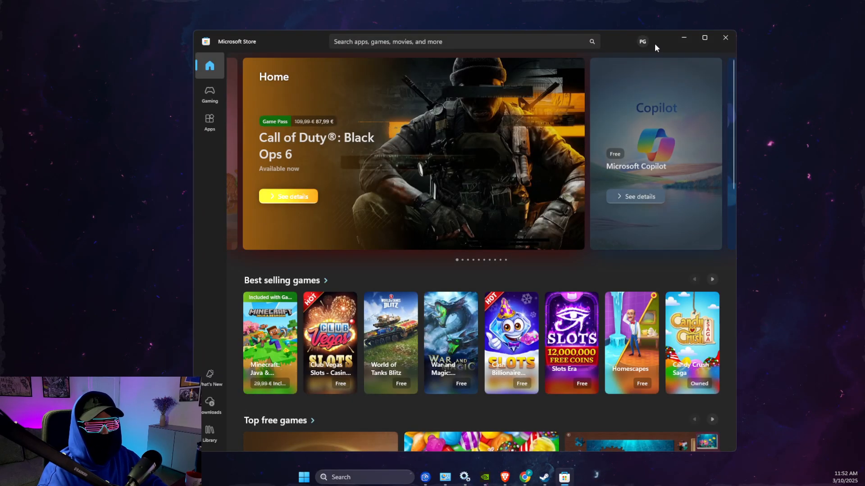
mouse_move(725, 37)
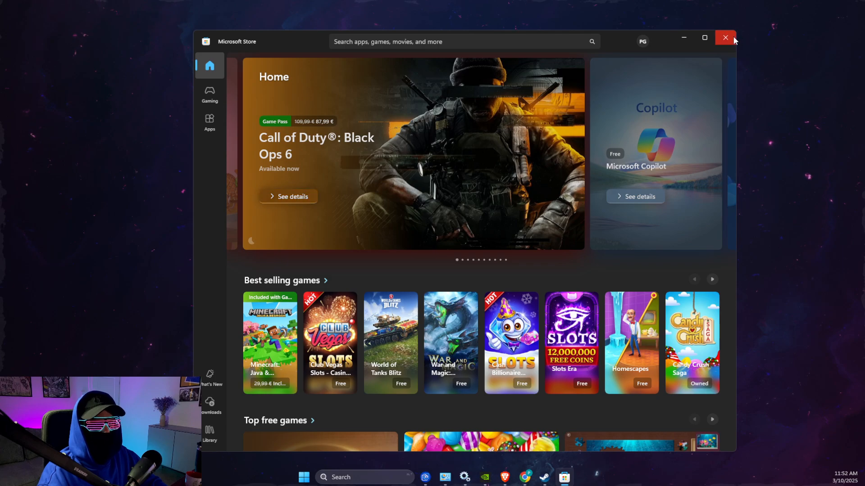
left_click(725, 38)
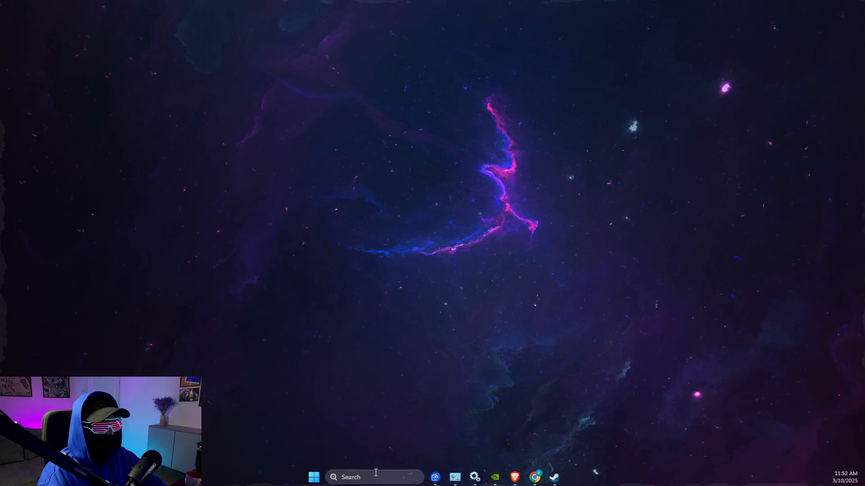
left_click(473, 477)
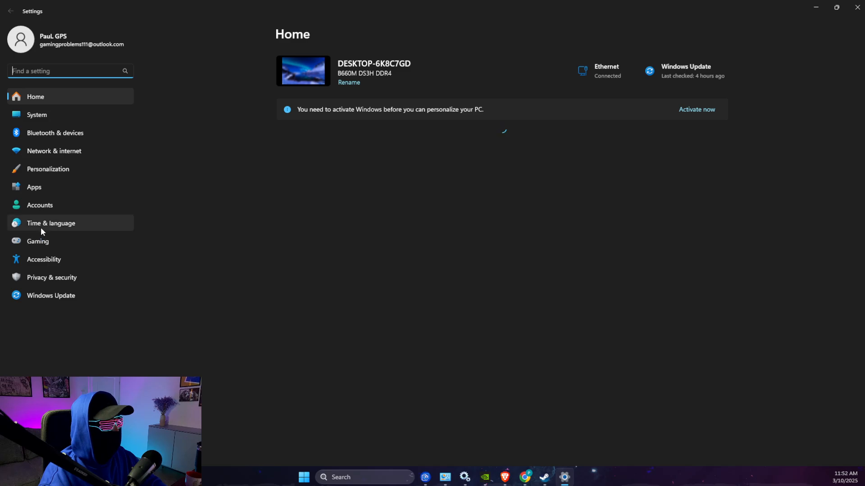
left_click(50, 223)
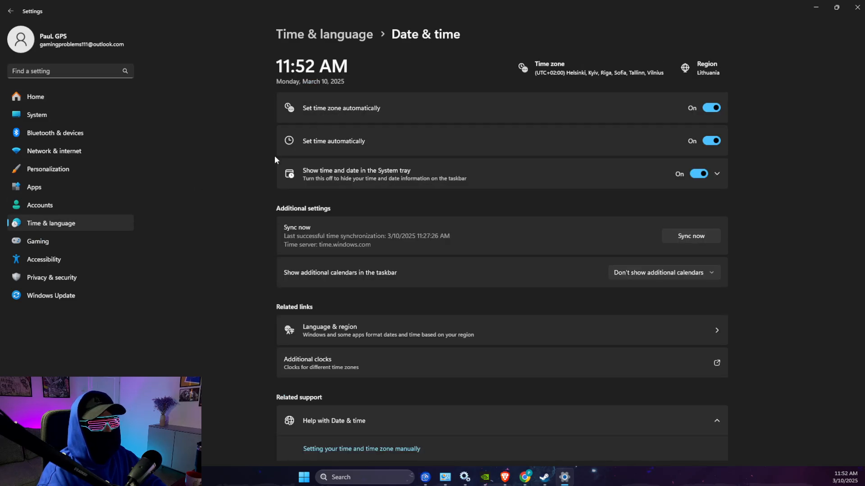
Step: Cycle 'Set time zone automatically' and 'Set time automatically' off and on, then Sync now
left_click(710, 107)
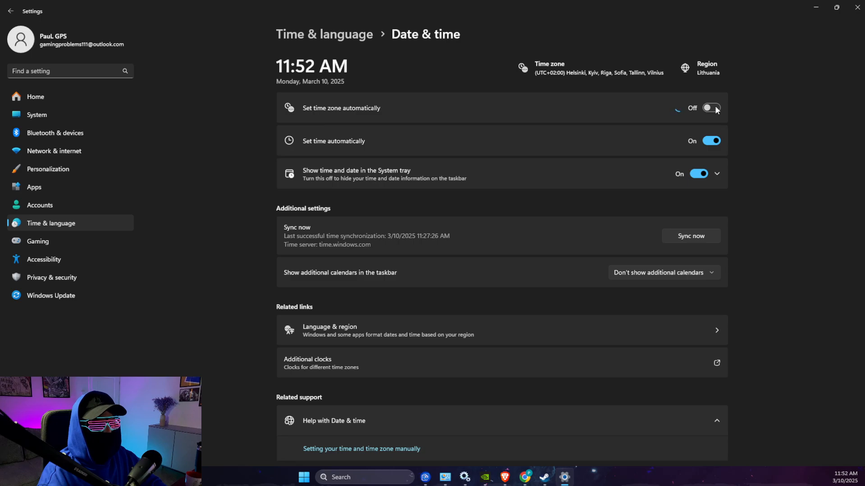
left_click(710, 108)
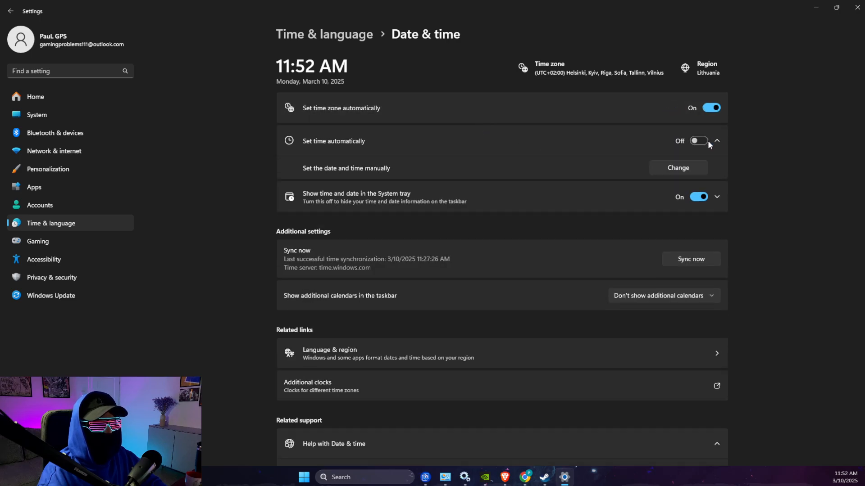
left_click(698, 140)
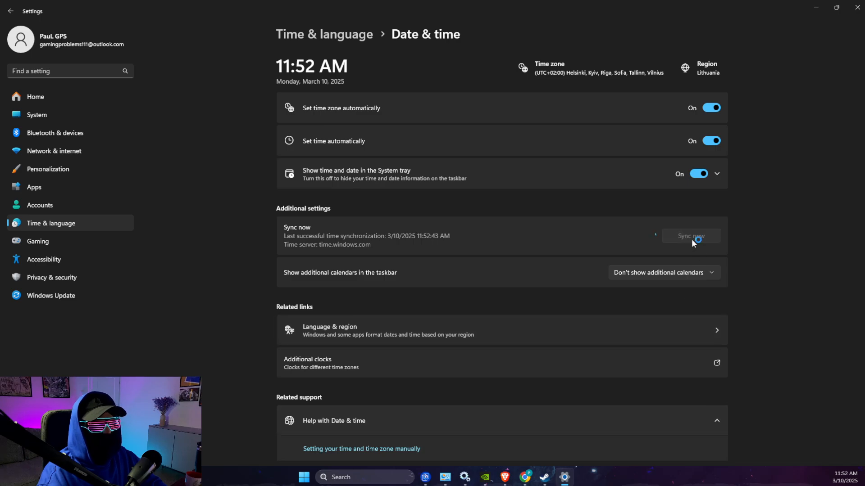
left_click(690, 236)
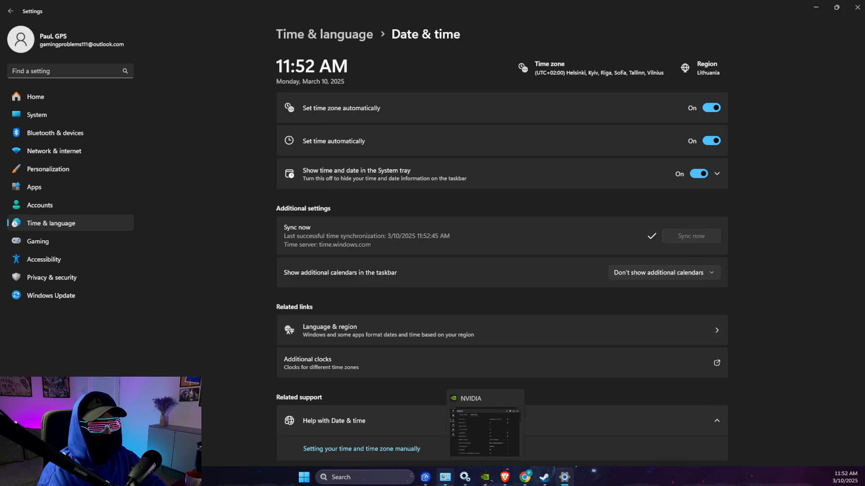